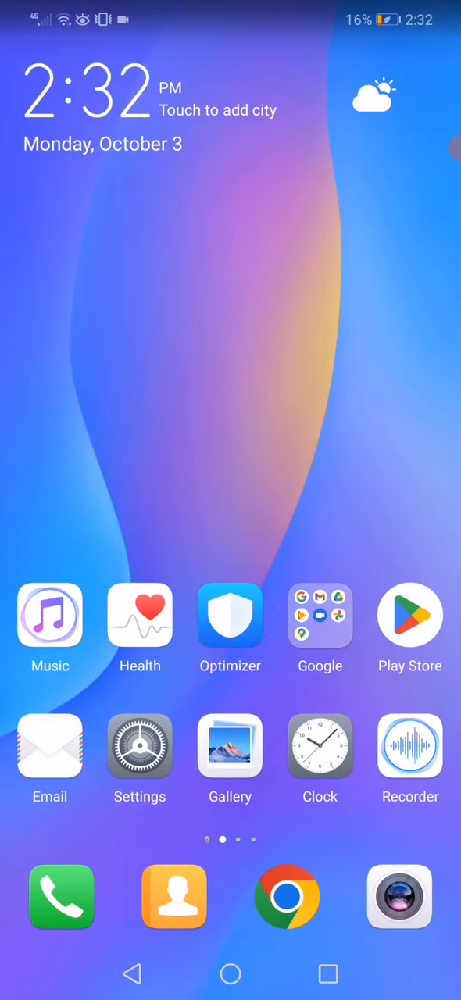
Launch Settings from the home screen to show the main categories list.
click(139, 747)
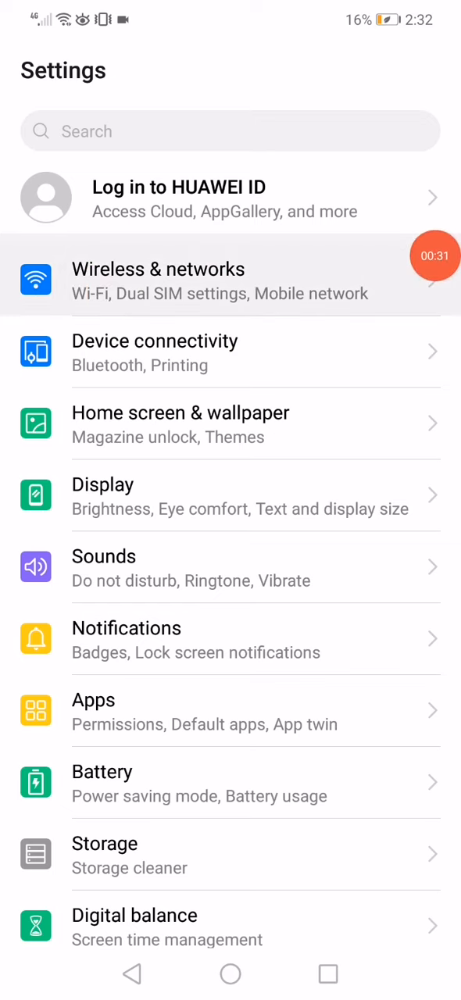
Go through Wireless & networks to the Wi-Fi page where F660 shows connected.
click(158, 282)
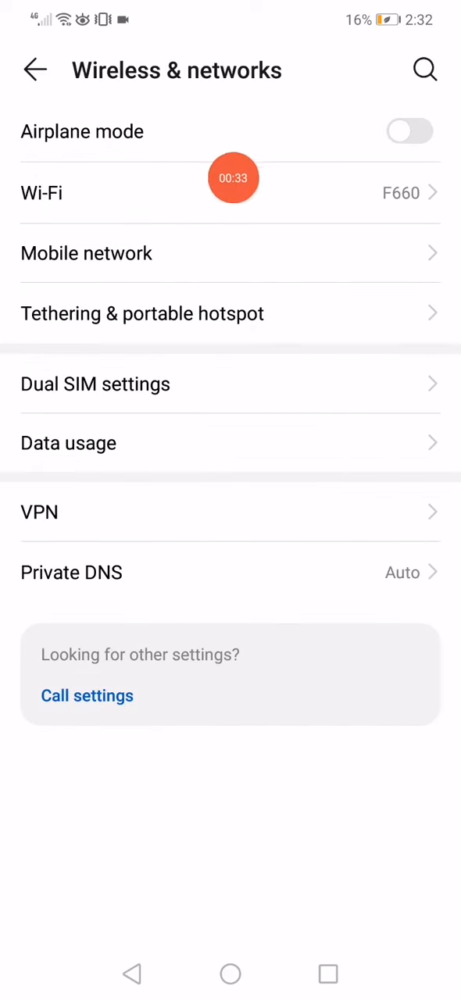
click(41, 192)
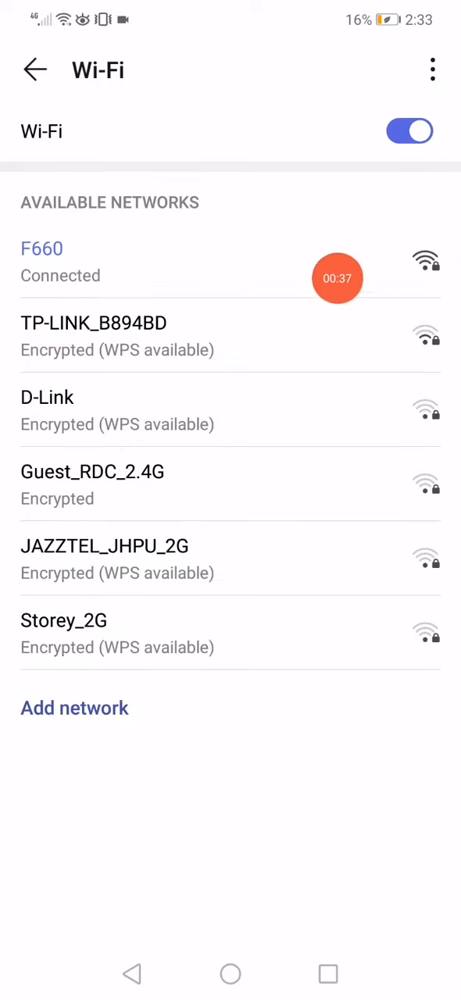
mouse_move(153, 303)
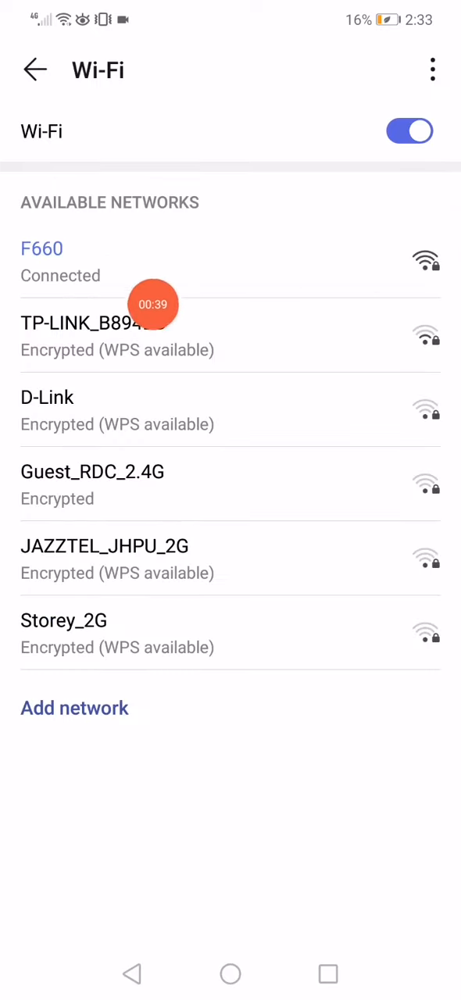